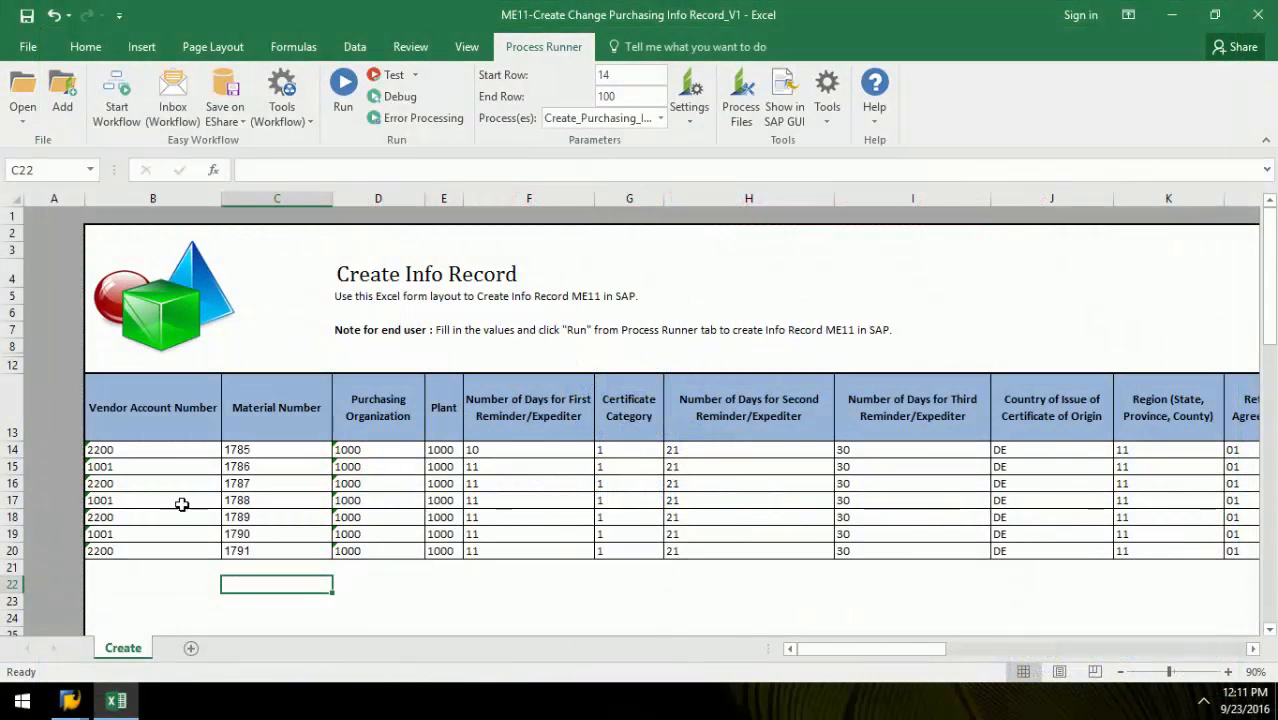
# Check the Material Number, Purchasing Organization and Info Record Long Text column headings.
pyautogui.click(276, 408)
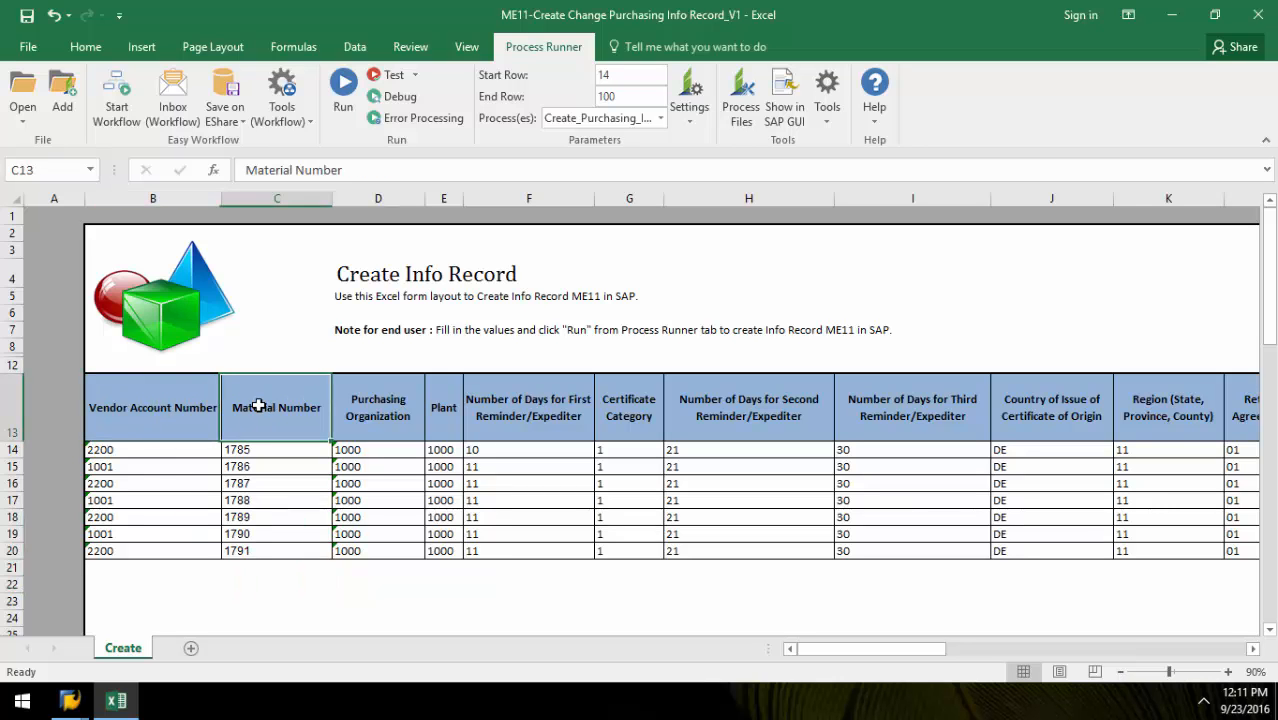
pyautogui.click(378, 408)
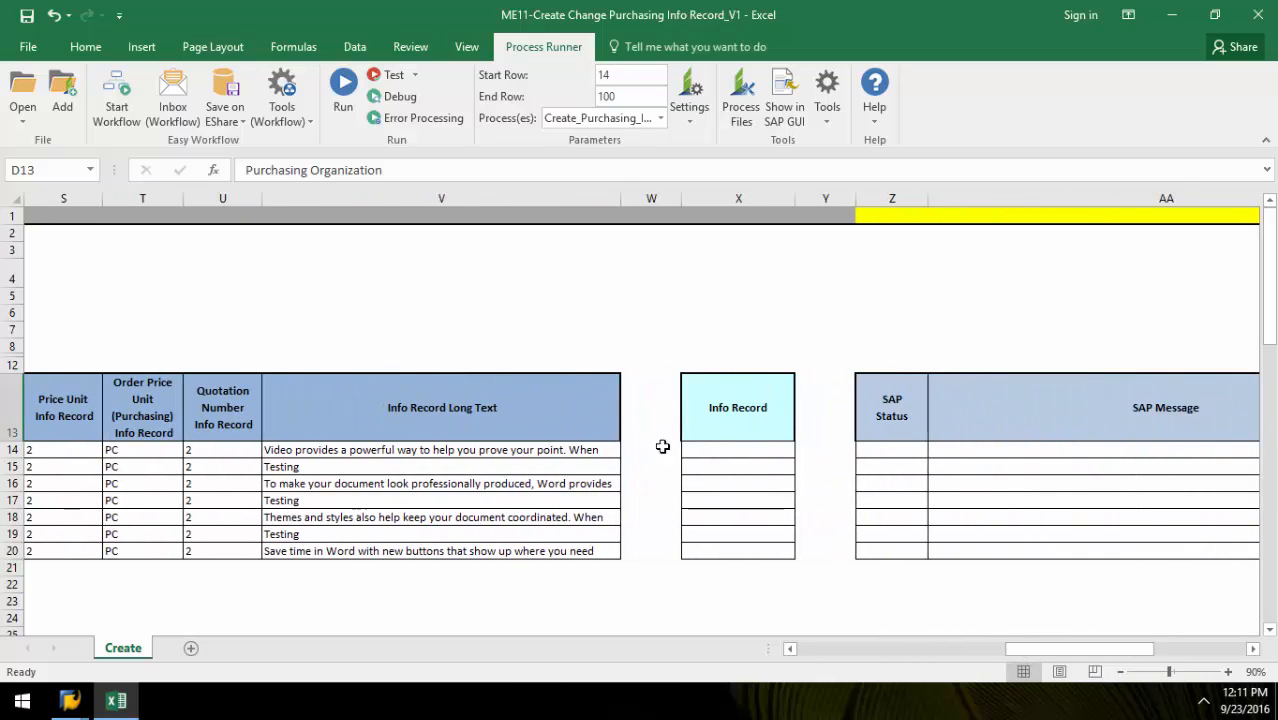
pyautogui.click(440, 482)
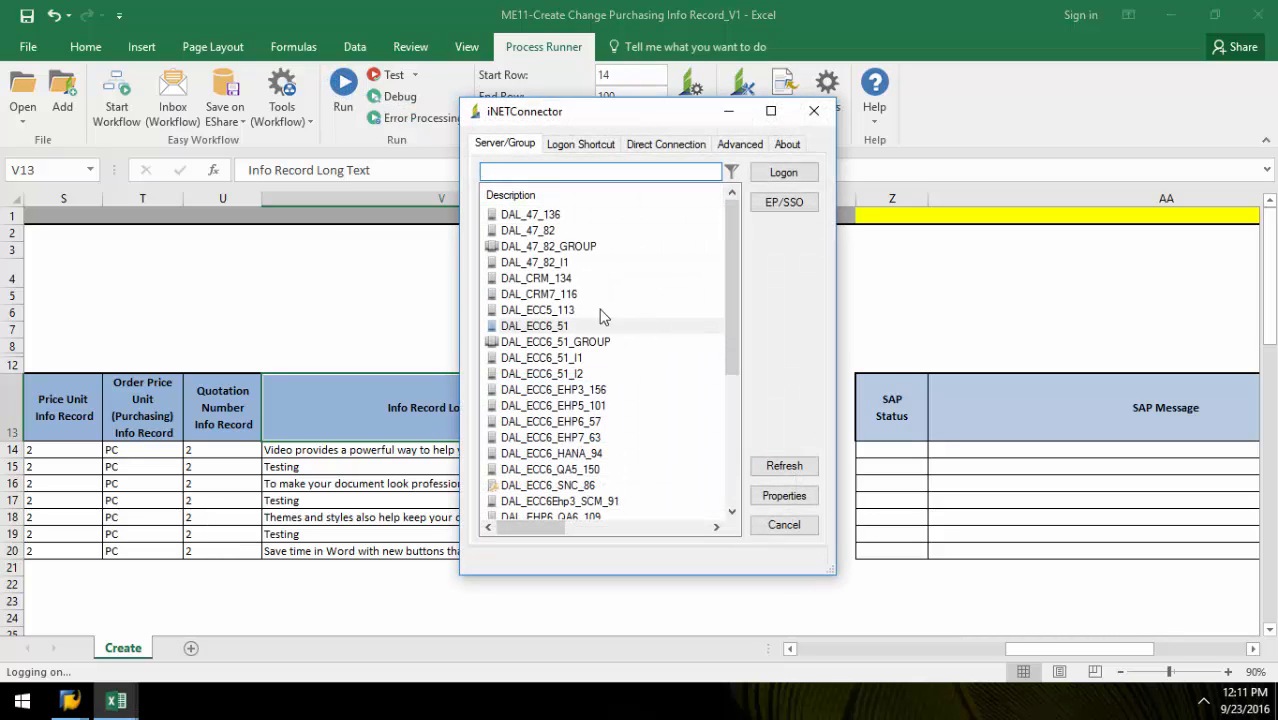
# Run against DAL_ECC6_51, confirm SAP Logon, and dismiss the Run Status summary of seven created records.
pyautogui.click(784, 172)
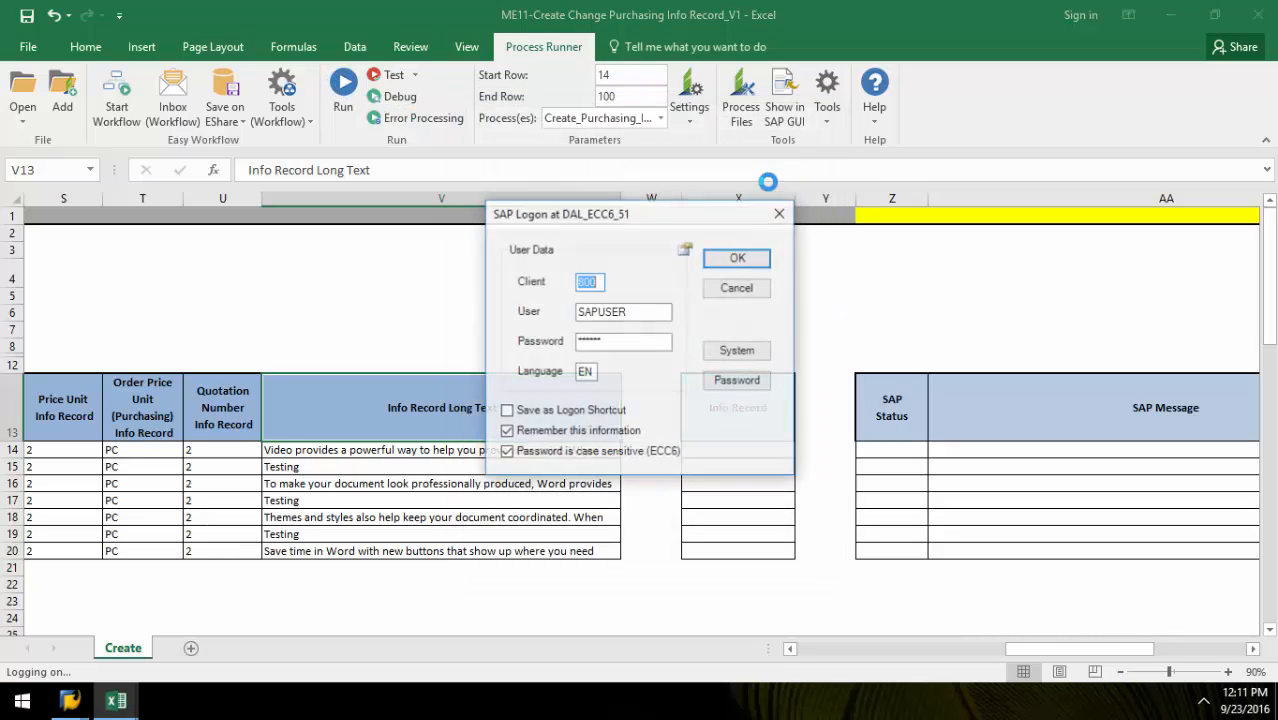
pyautogui.click(736, 258)
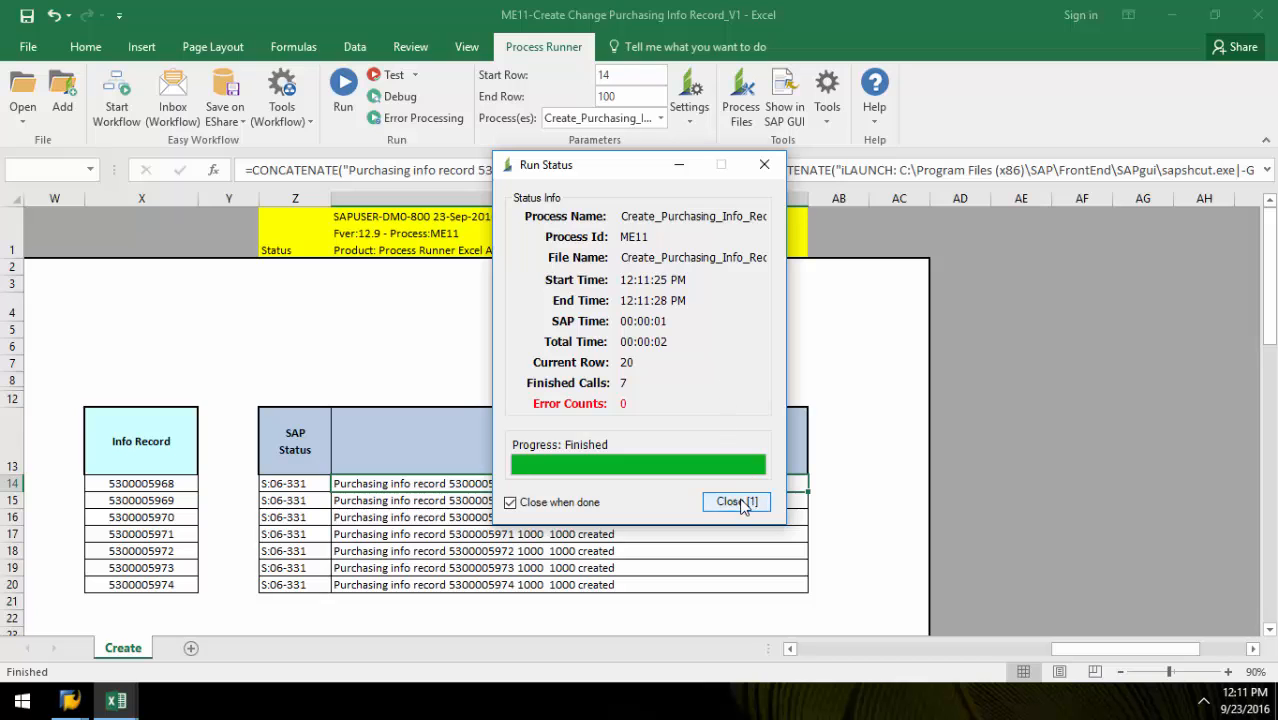
pyautogui.click(732, 500)
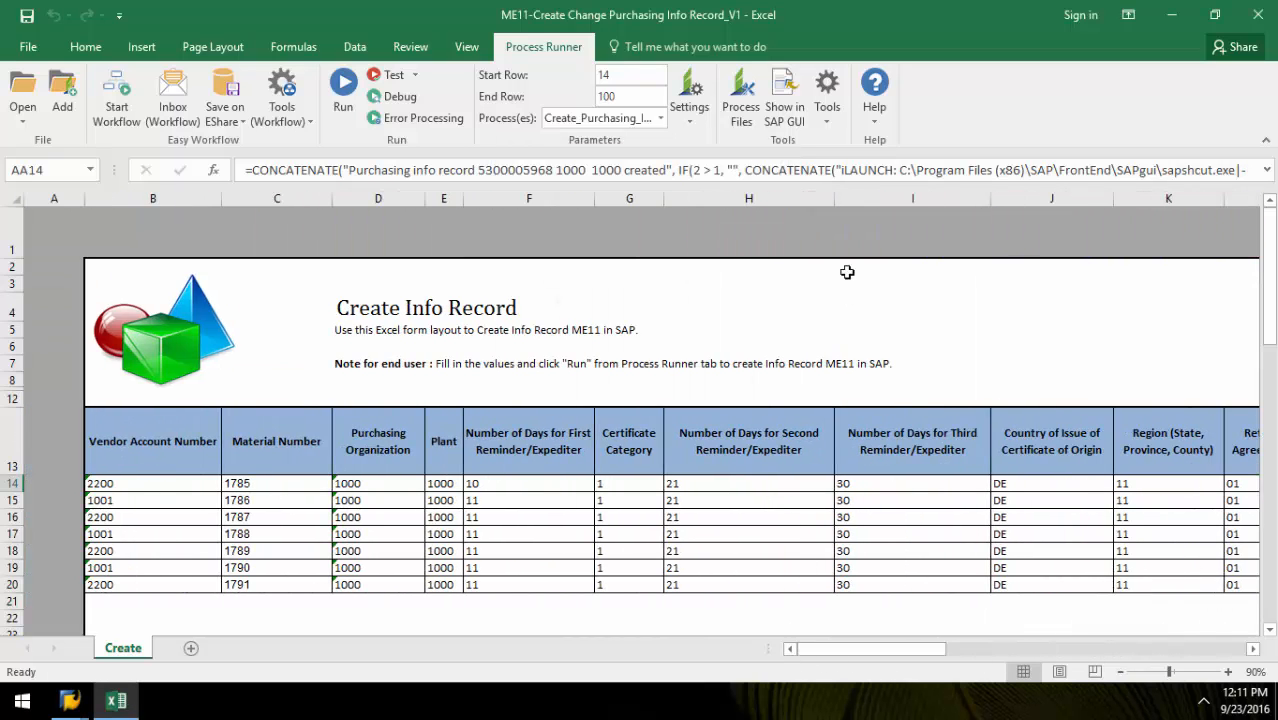
pyautogui.click(344, 86)
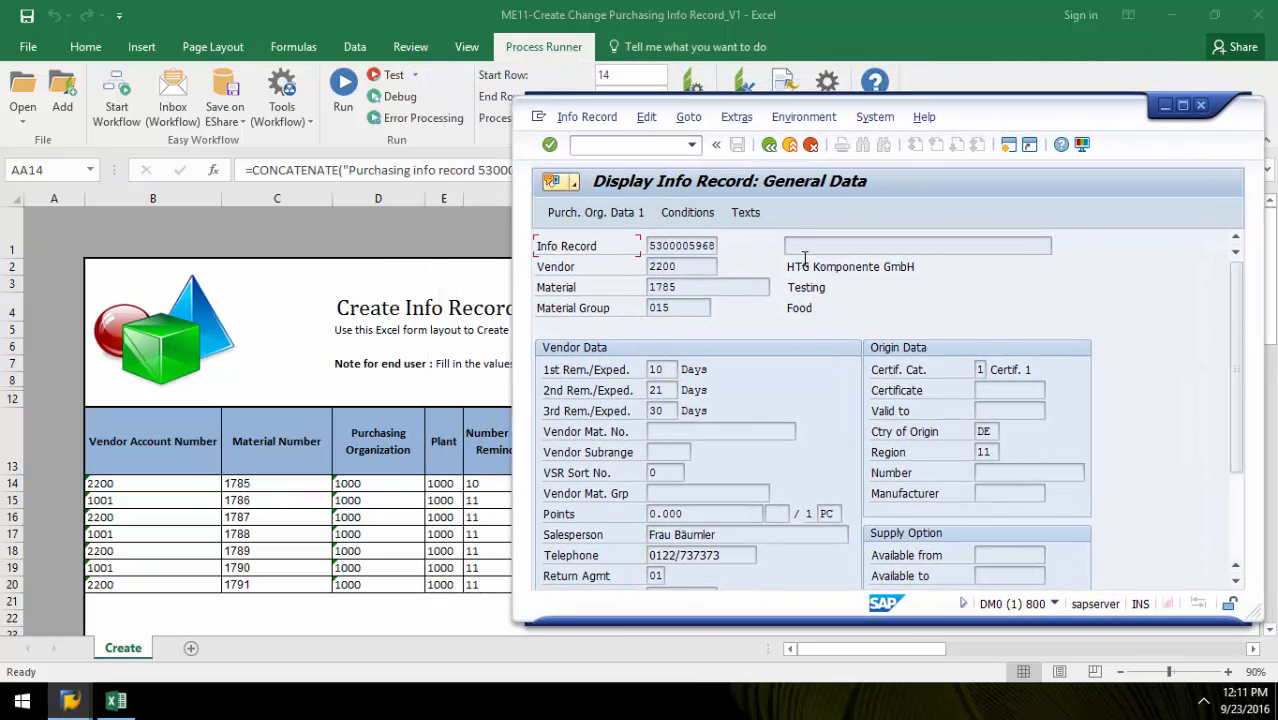
pyautogui.click(744, 212)
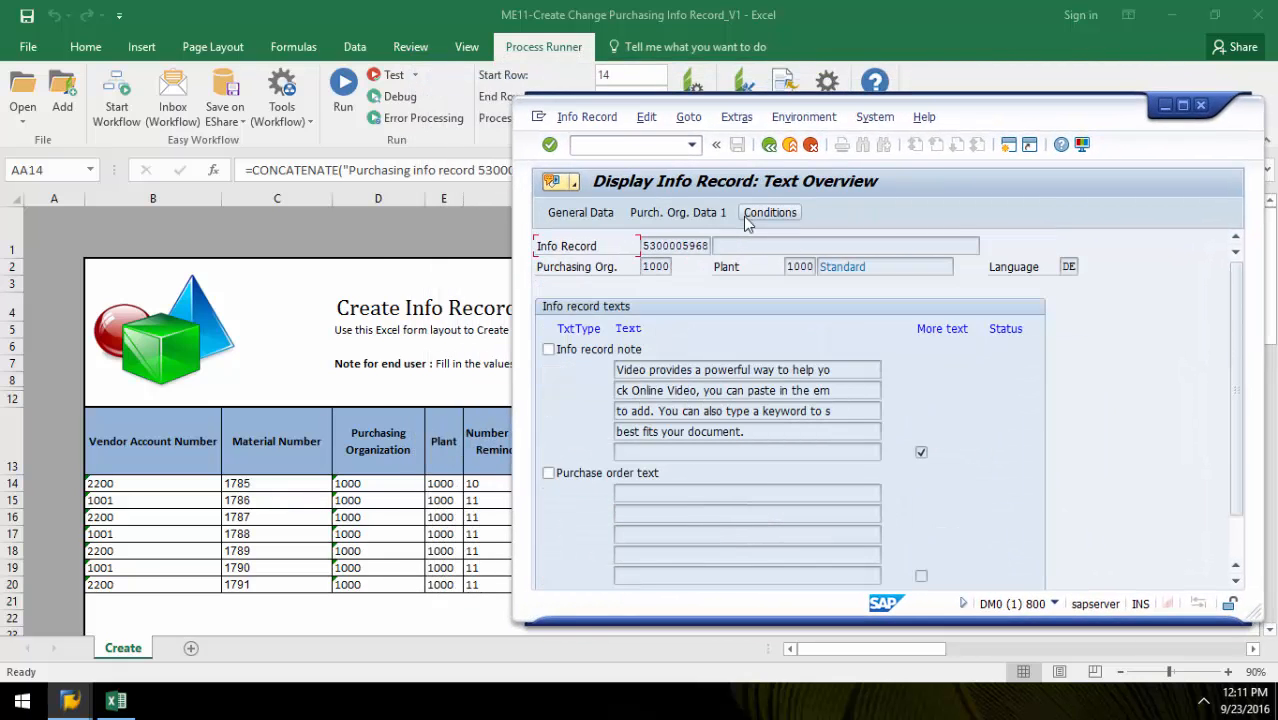
pyautogui.click(548, 348)
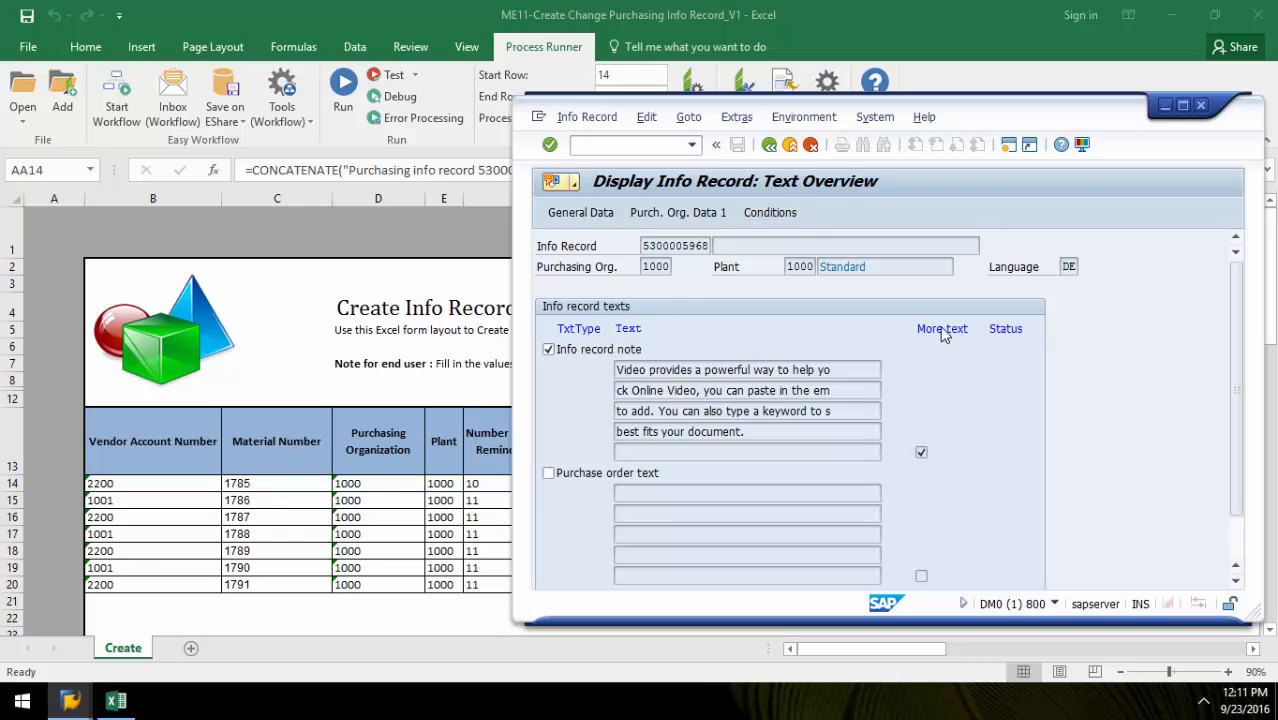
pyautogui.click(940, 328)
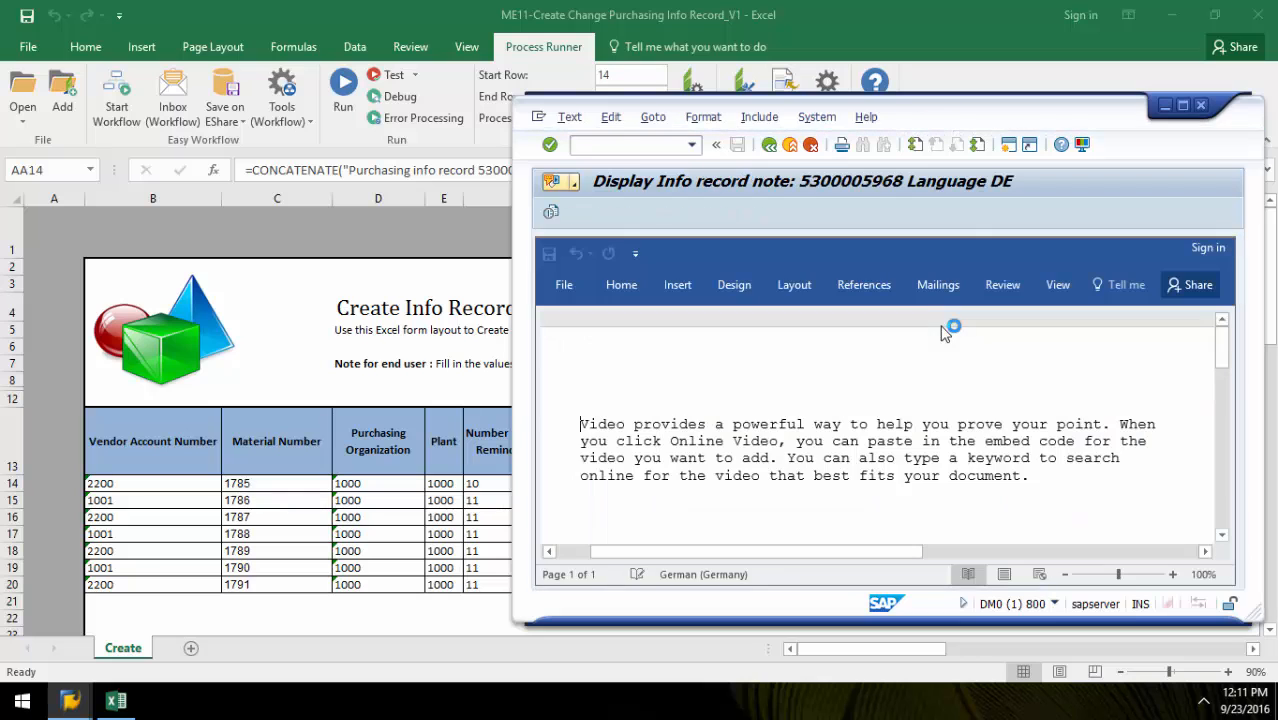